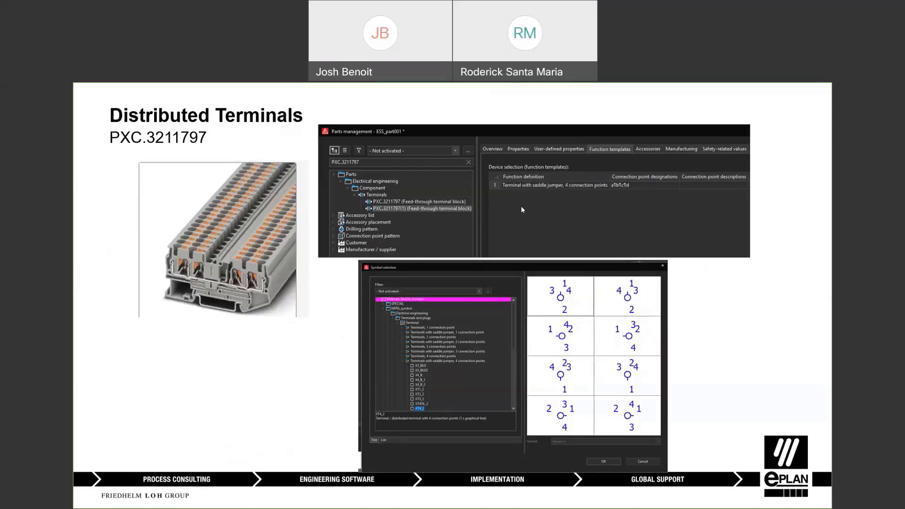
mouse_move(559, 195)
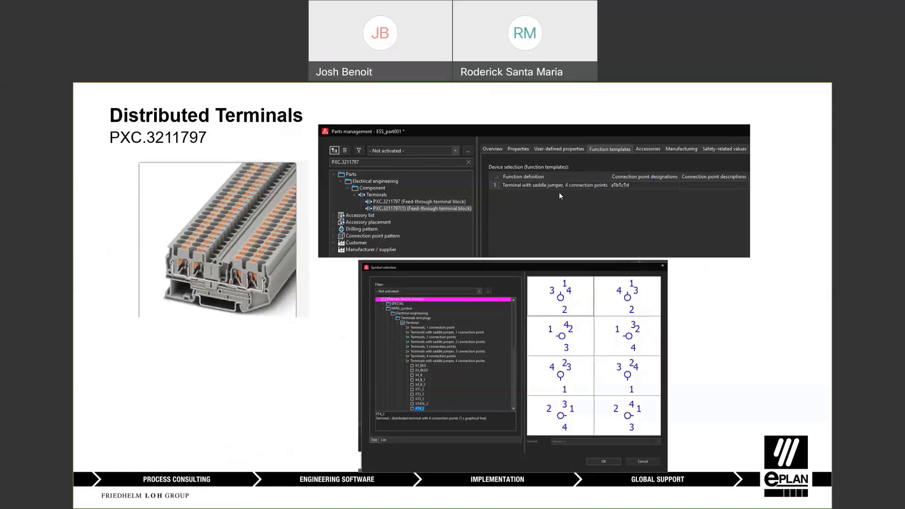
mouse_move(565, 196)
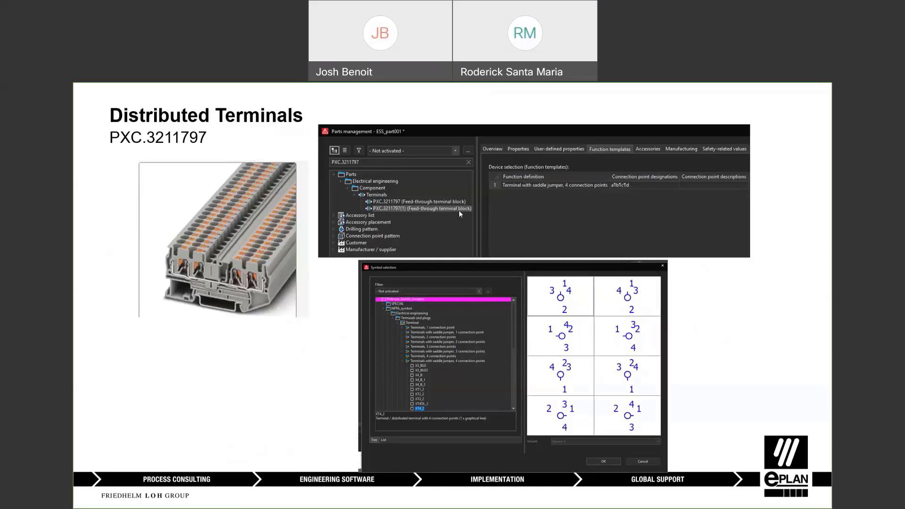
mouse_move(459, 214)
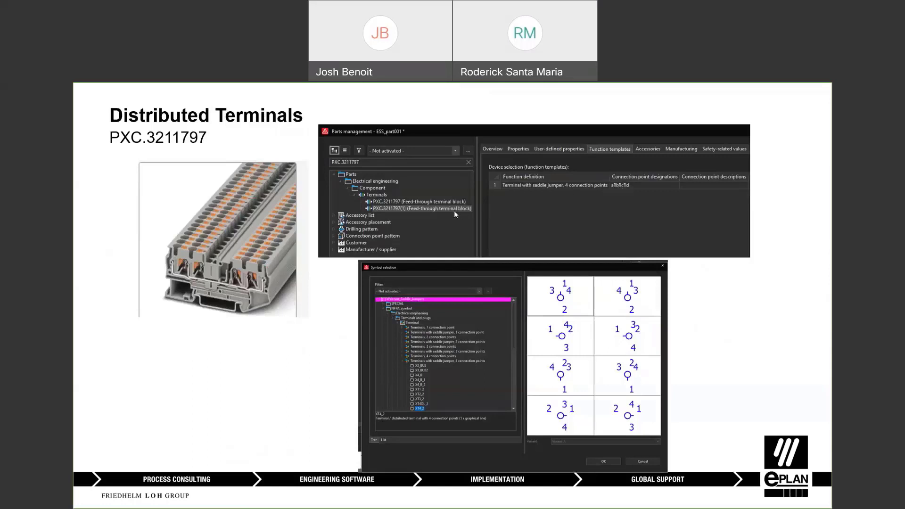
mouse_move(643, 190)
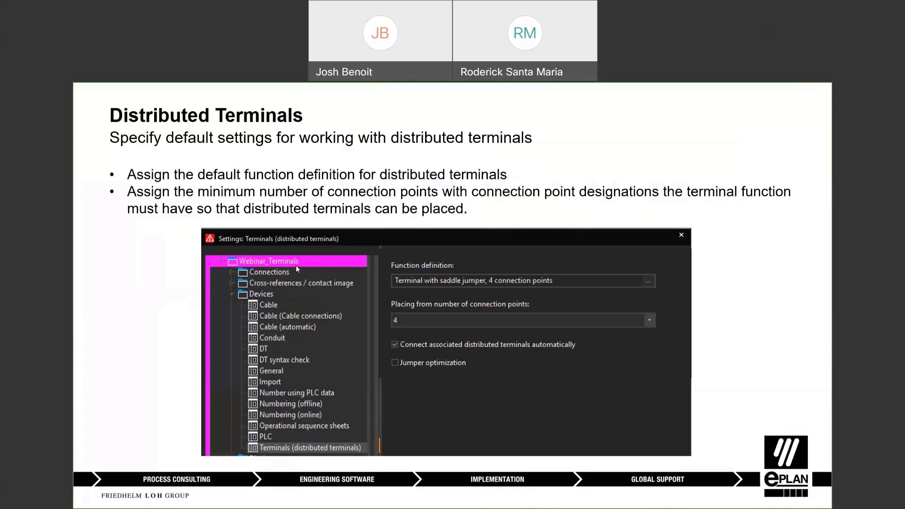
mouse_move(283, 436)
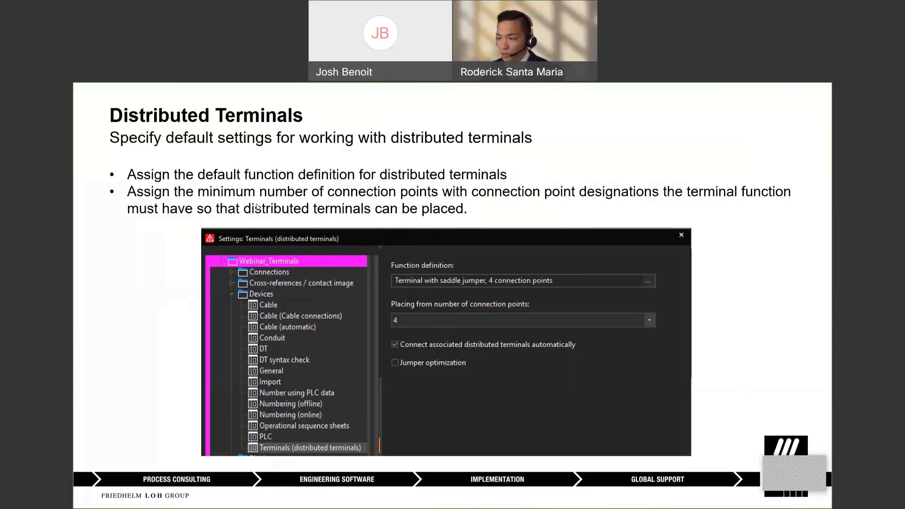
mouse_move(523, 232)
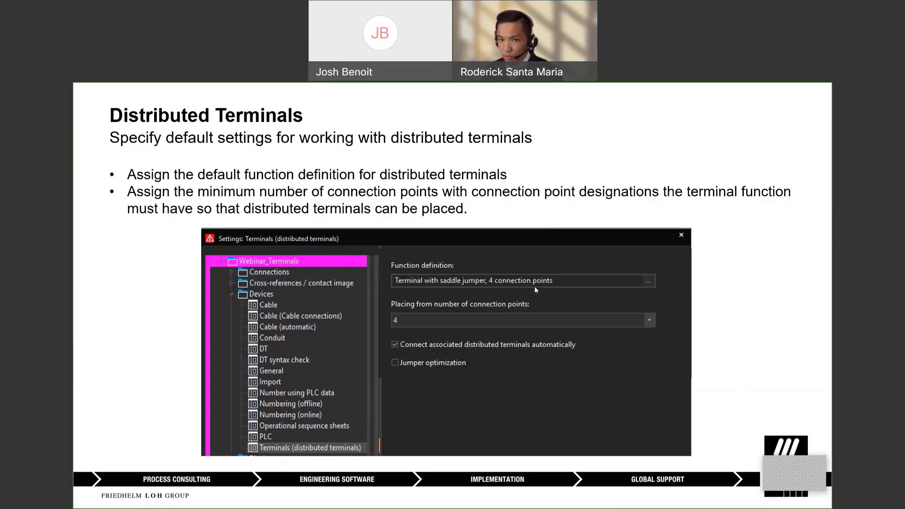
mouse_move(499, 300)
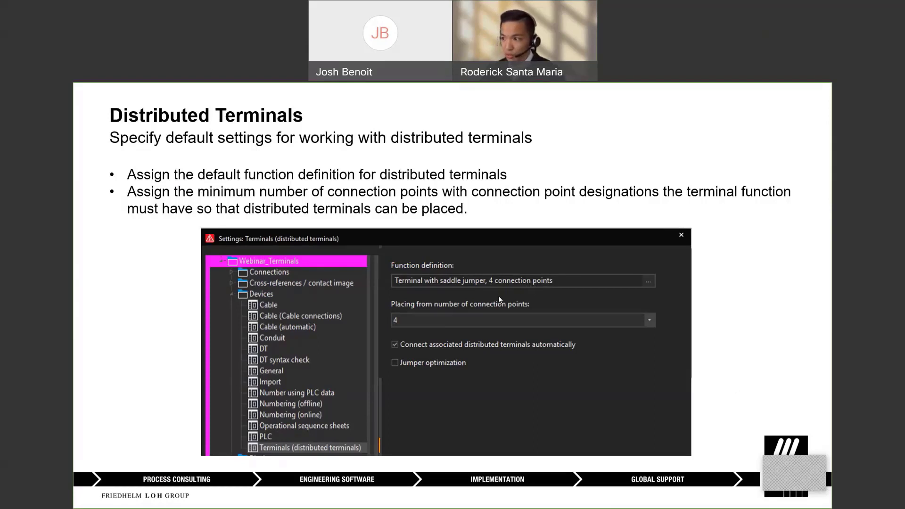
mouse_move(257, 177)
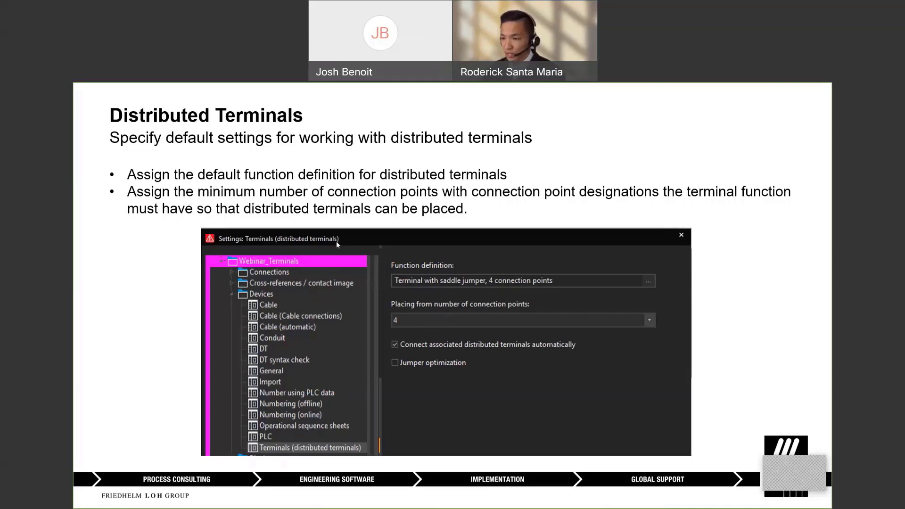
mouse_move(182, 196)
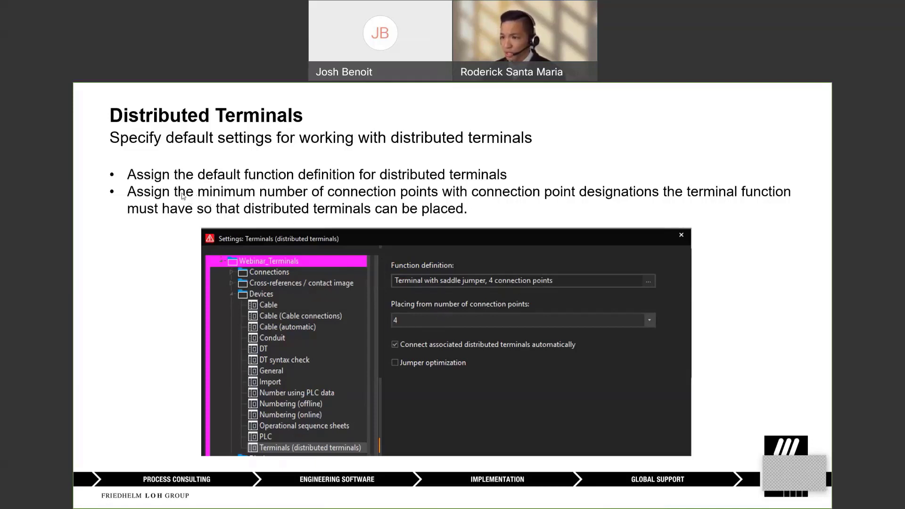
mouse_move(460, 316)
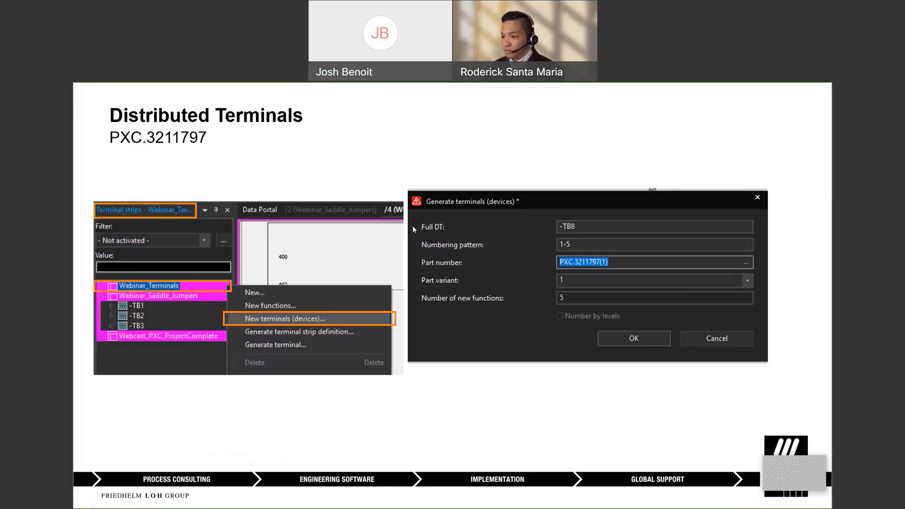
mouse_move(368, 245)
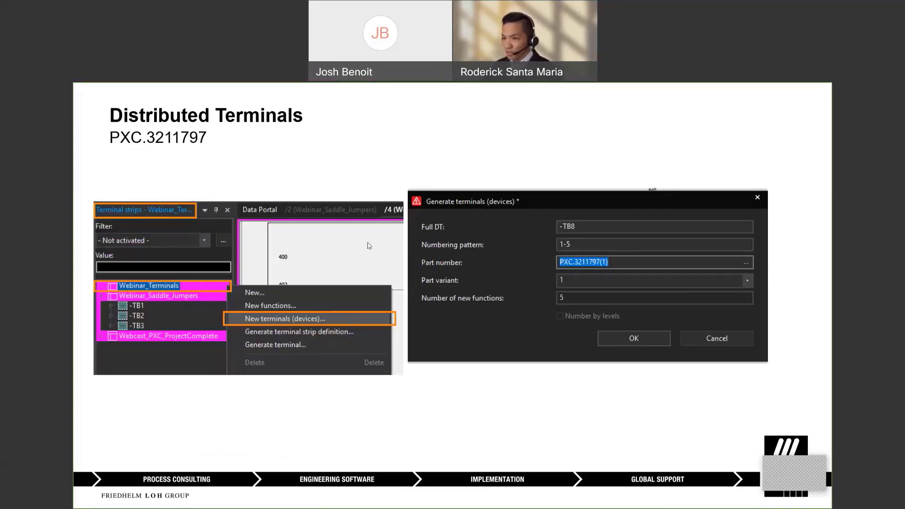
mouse_move(342, 238)
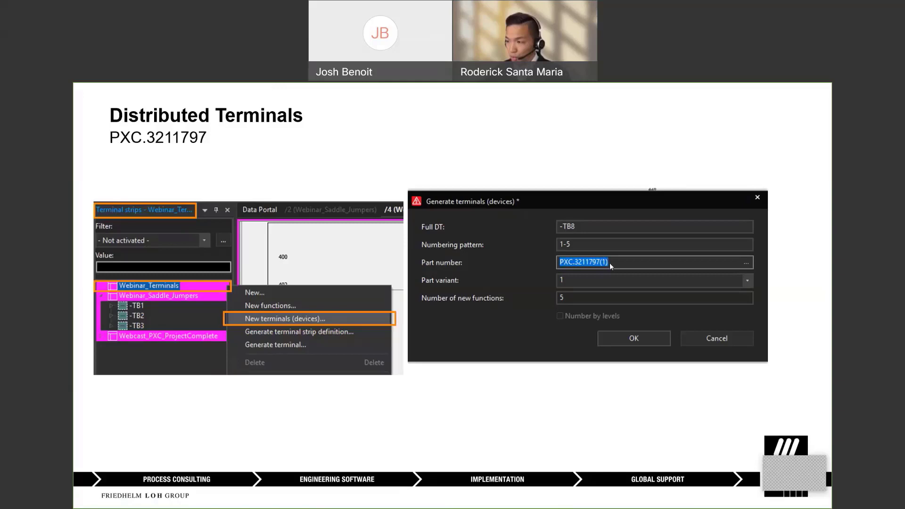
mouse_move(635, 270)
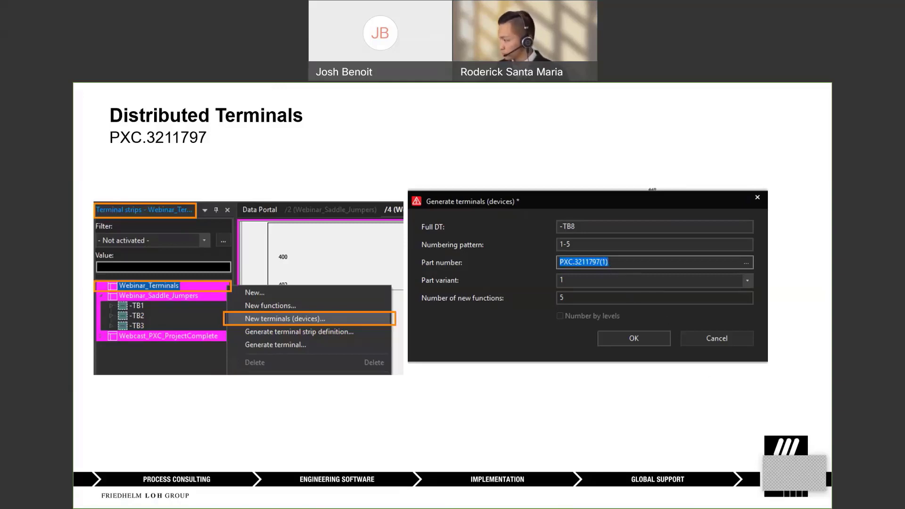
Generate new -TB4 terminals with part PXC.3211797(1), numbered 1-3 with three functions
click(632, 338)
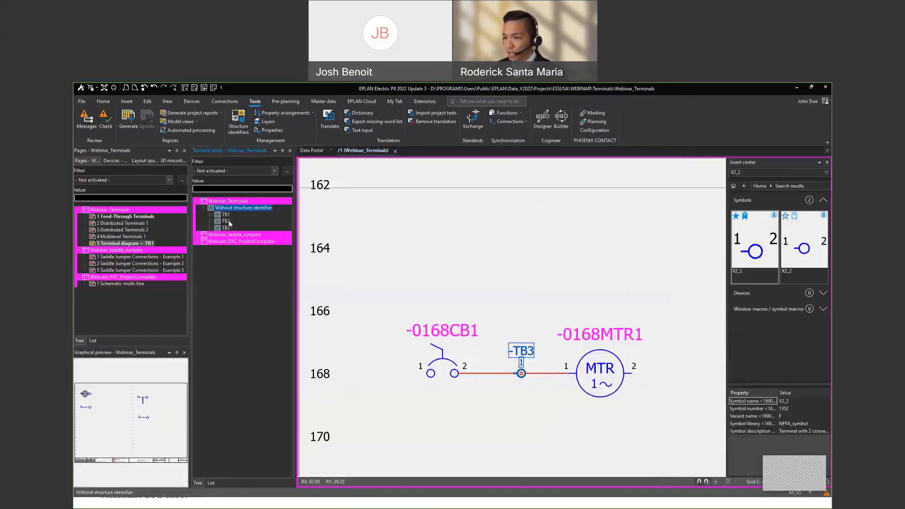
right_click(226, 226)
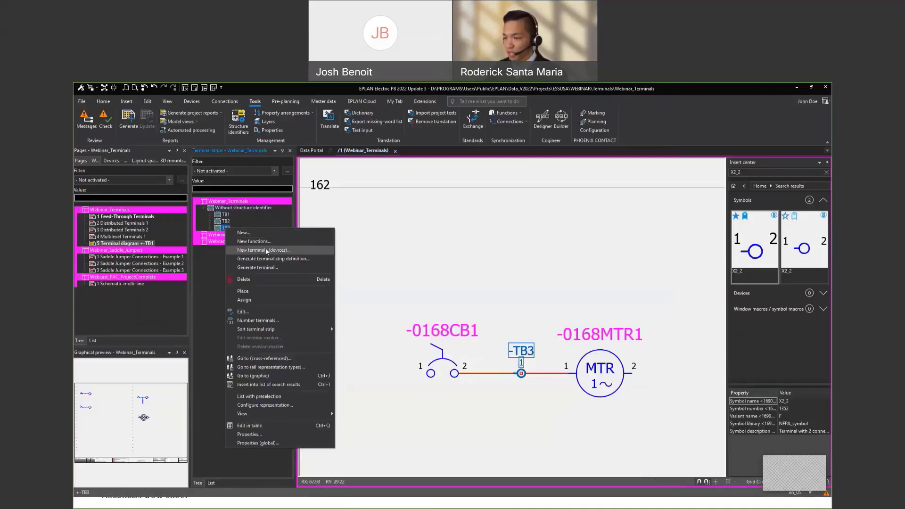
click(264, 249)
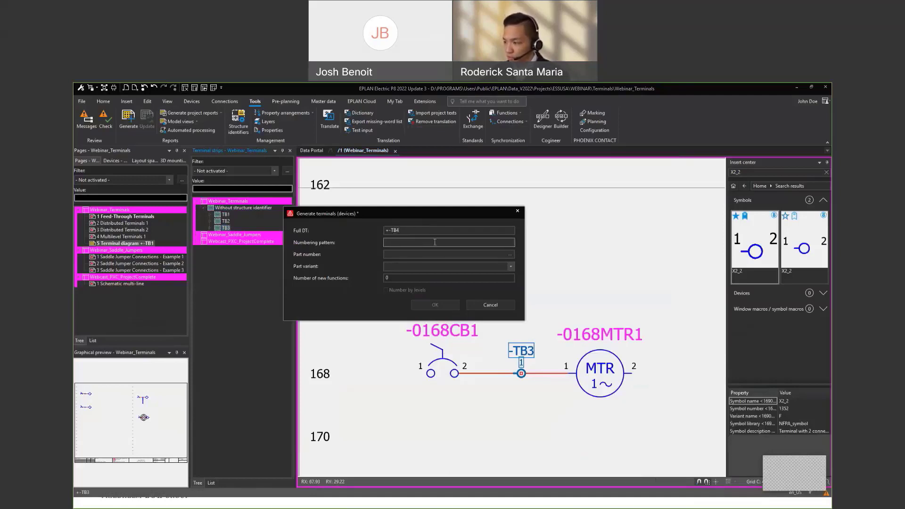
click(449, 242)
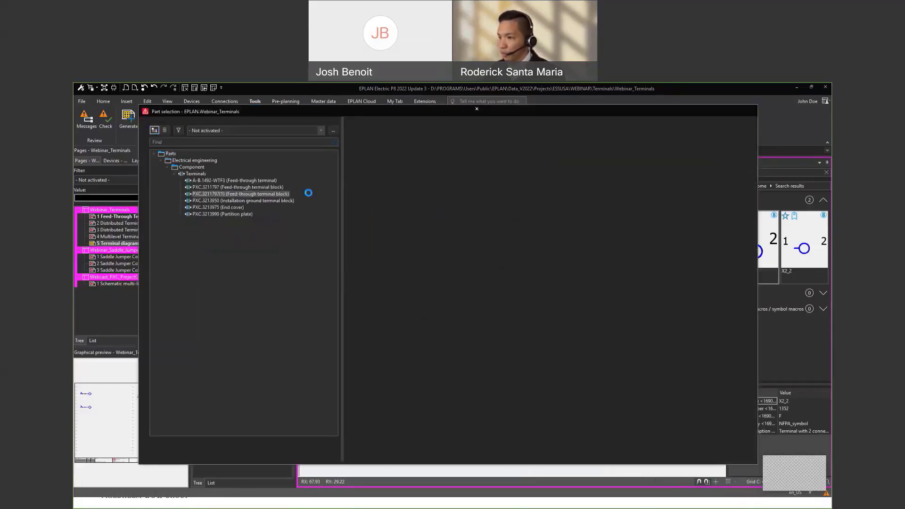
click(239, 194)
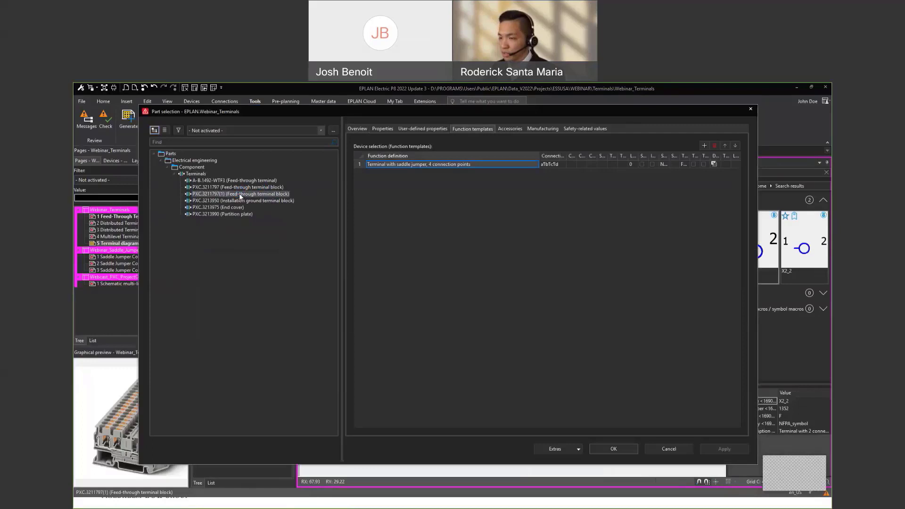
click(239, 193)
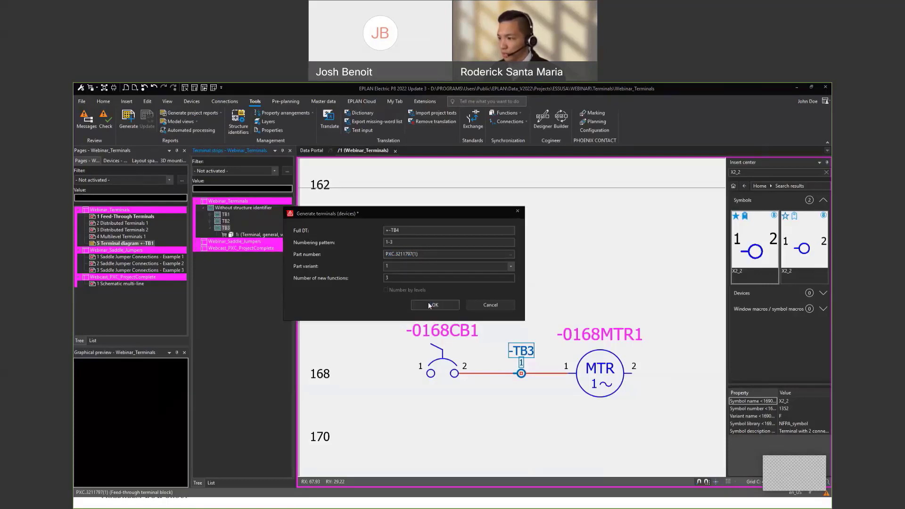
Create the three -TB4 saddle-jumper terminals and expand the strip to show terminals 1-3
click(434, 305)
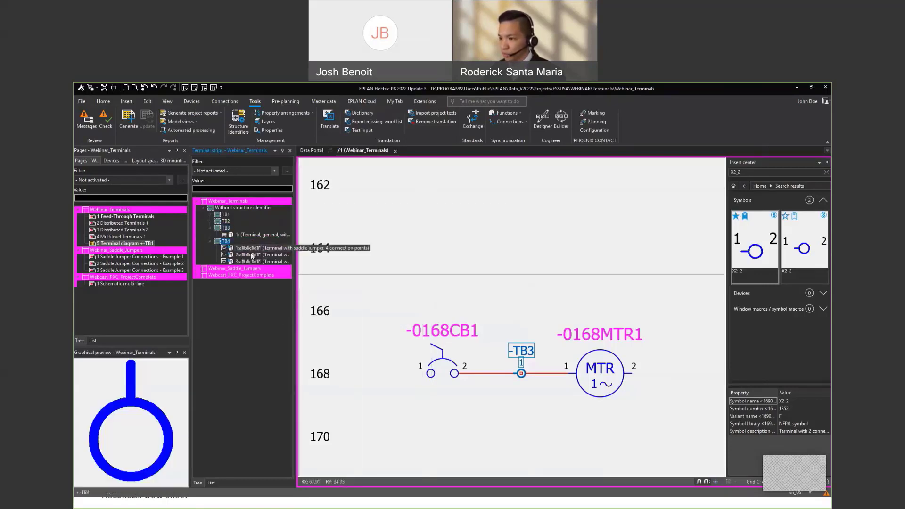
click(262, 247)
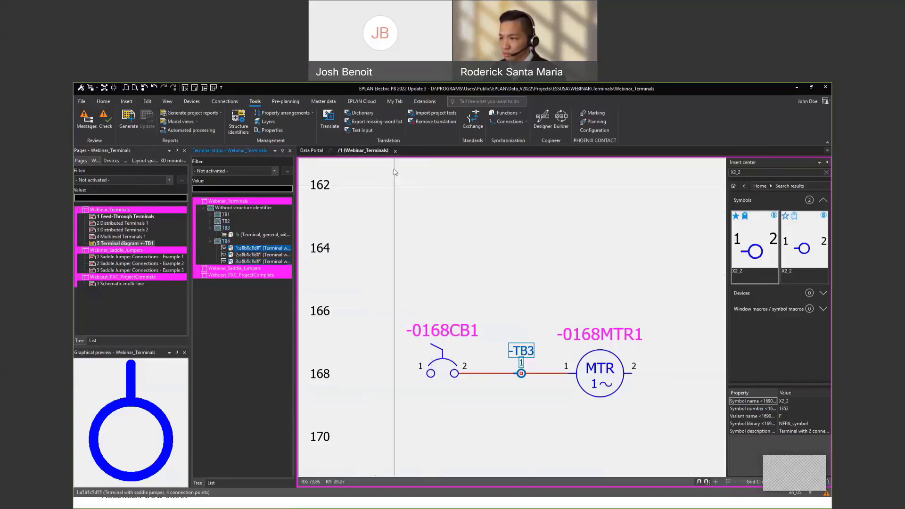
click(123, 223)
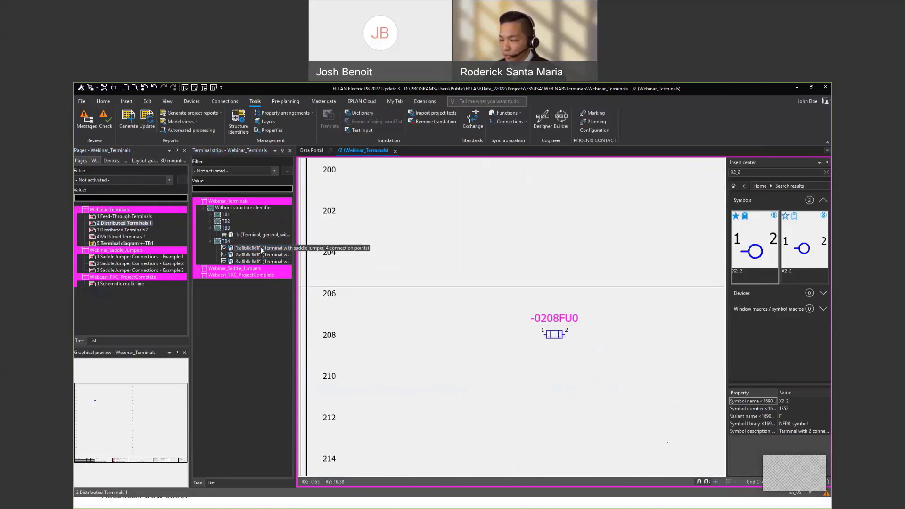
Place -TB4 terminal 1 on page 2, wired to fuse -0208FU0 at row 208
click(263, 248)
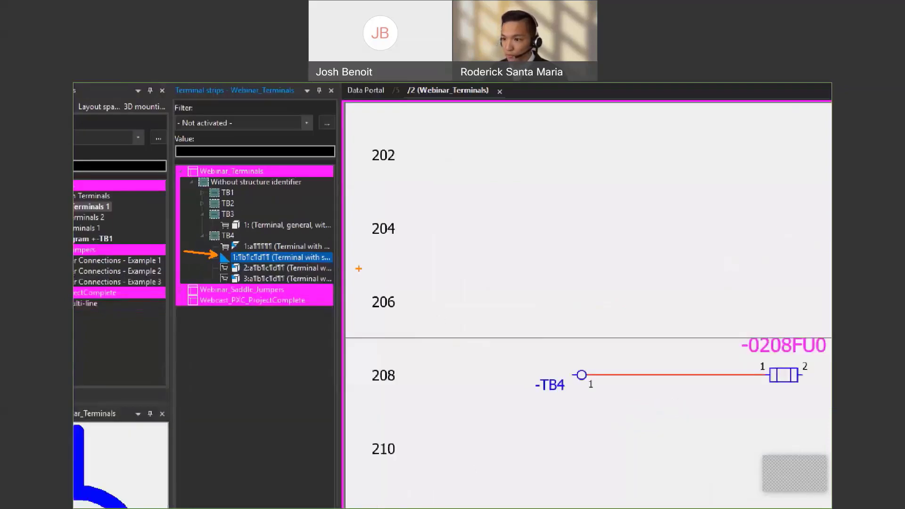
Open page 3 'Distributed Terminals 2' in a new window and place another terminal 1 point
right_click(115, 230)
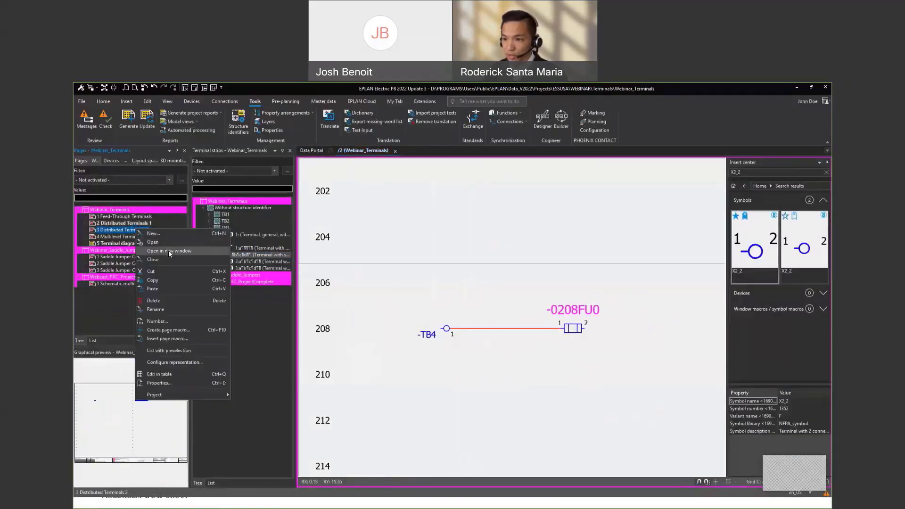
click(169, 251)
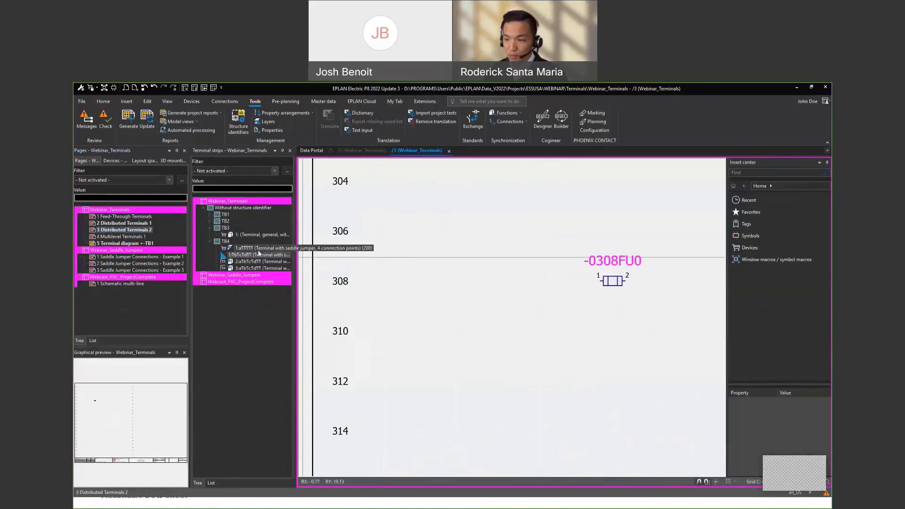
click(258, 255)
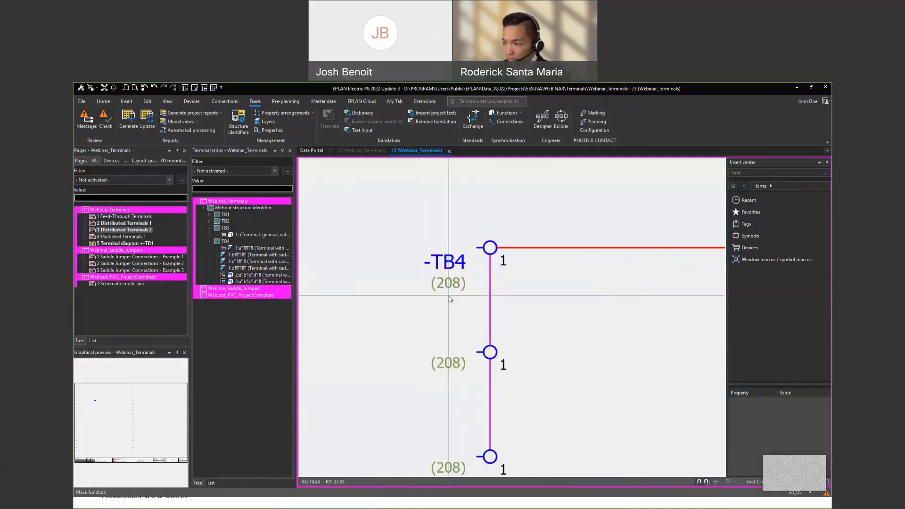
mouse_move(450, 294)
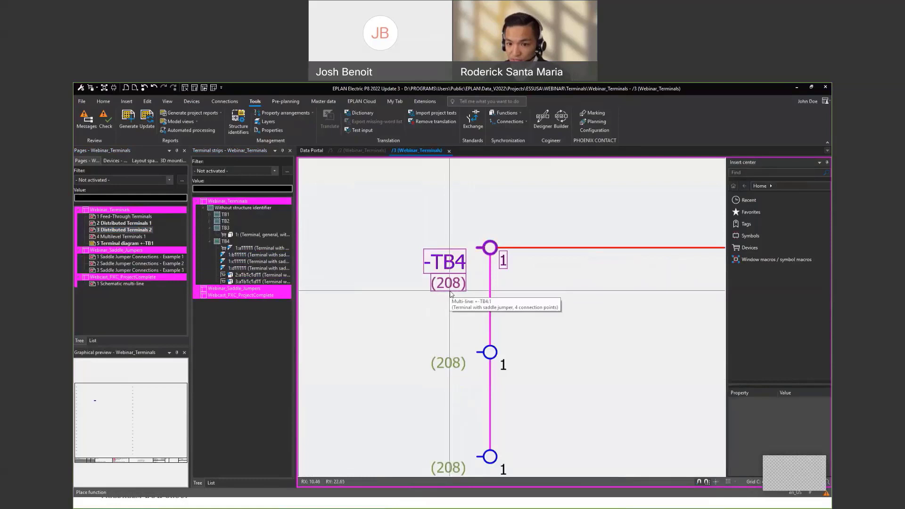